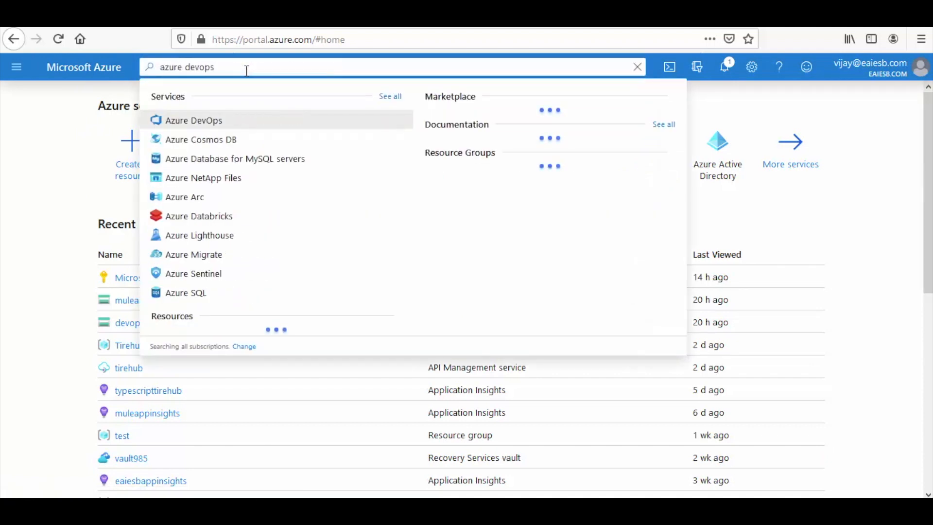
Reach the Azure DevOps service and list my organizations with the EaiesbTraining projects
left_click(193, 121)
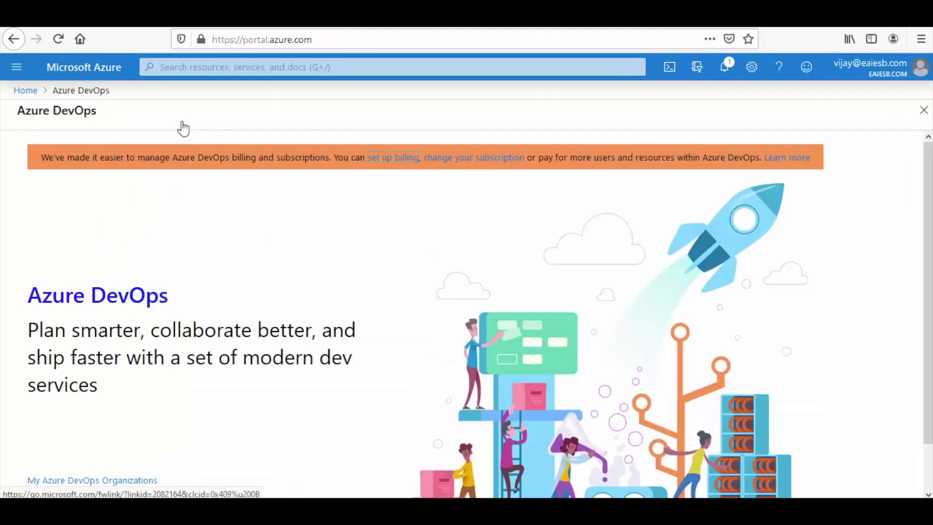
mouse_move(173, 238)
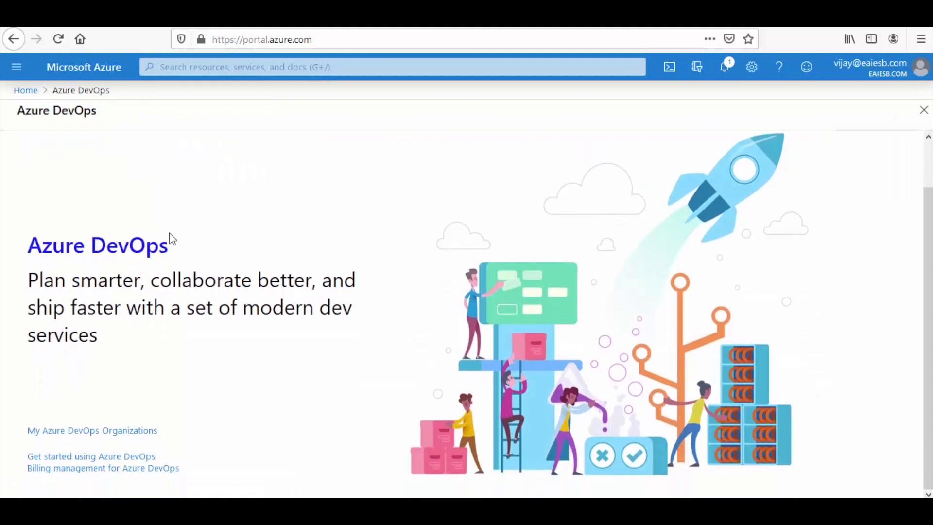
mouse_move(118, 431)
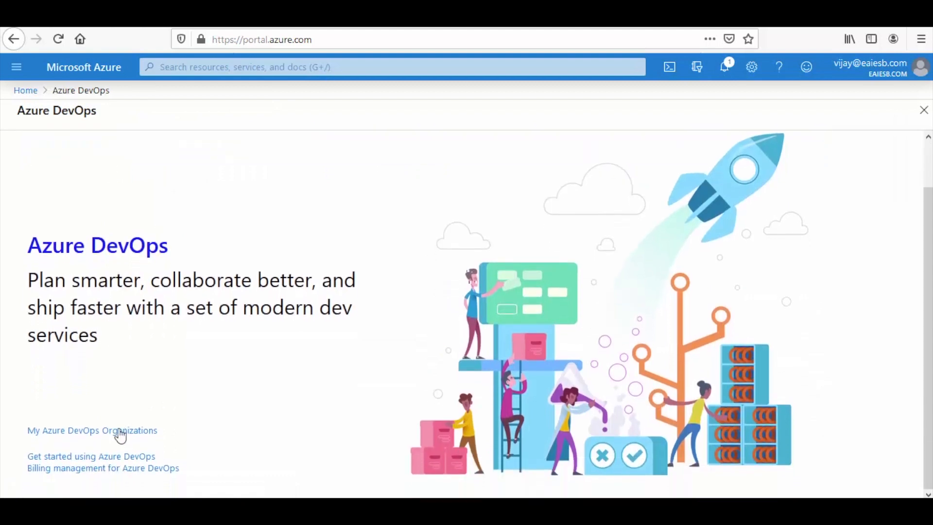
left_click(91, 431)
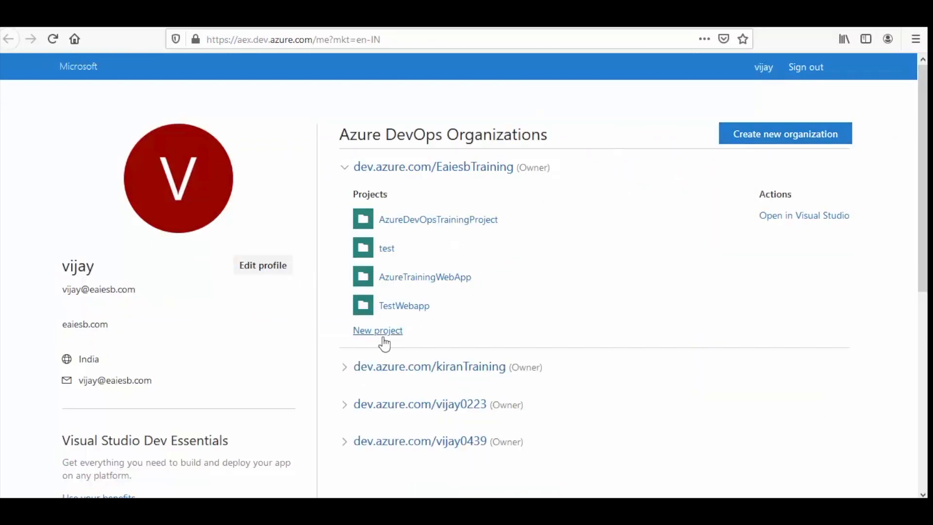
mouse_move(395, 164)
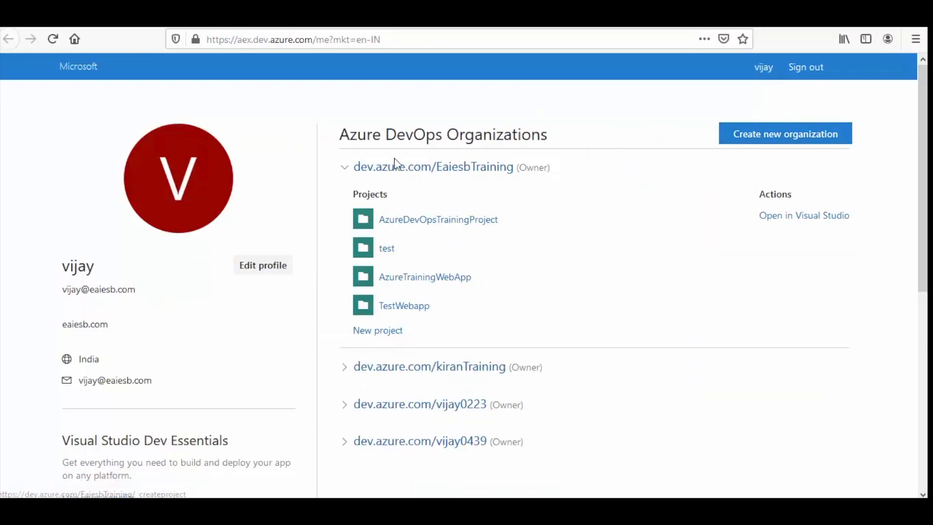
mouse_move(471, 336)
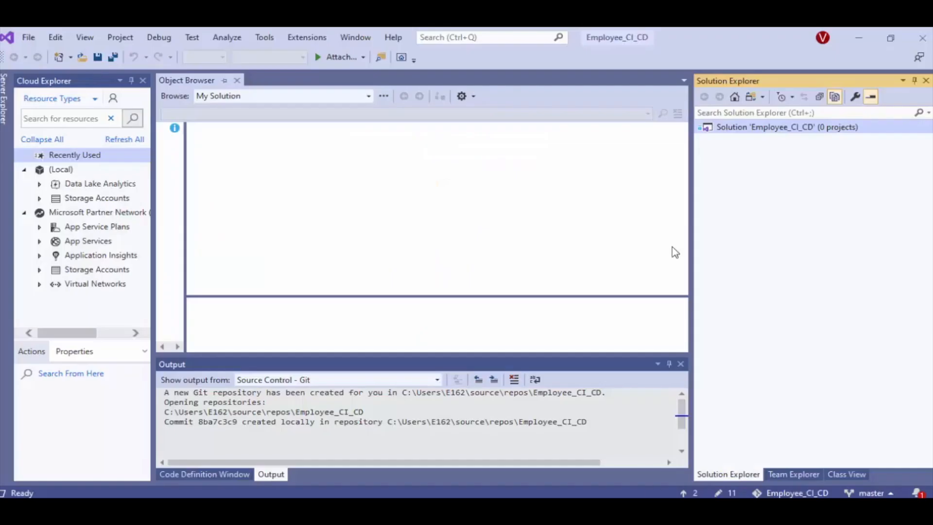
mouse_move(777, 159)
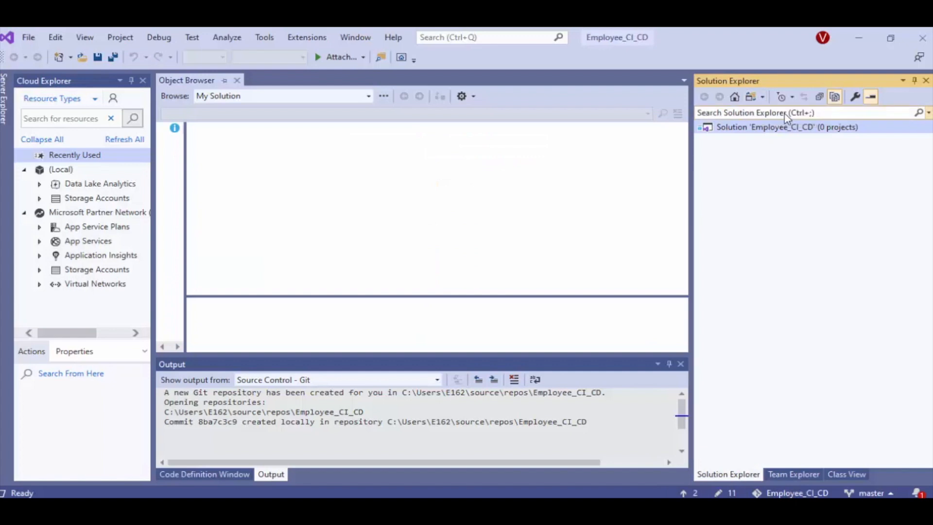
Commit all 11 pending Employee_CI_CD changes locally with message 'Code has been added'
left_click(820, 96)
type("Co")
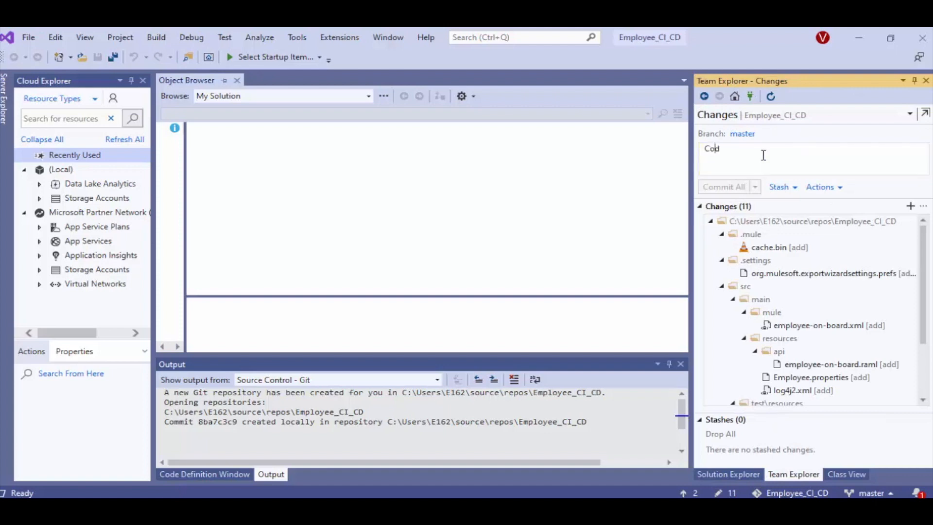
type("e has been added")
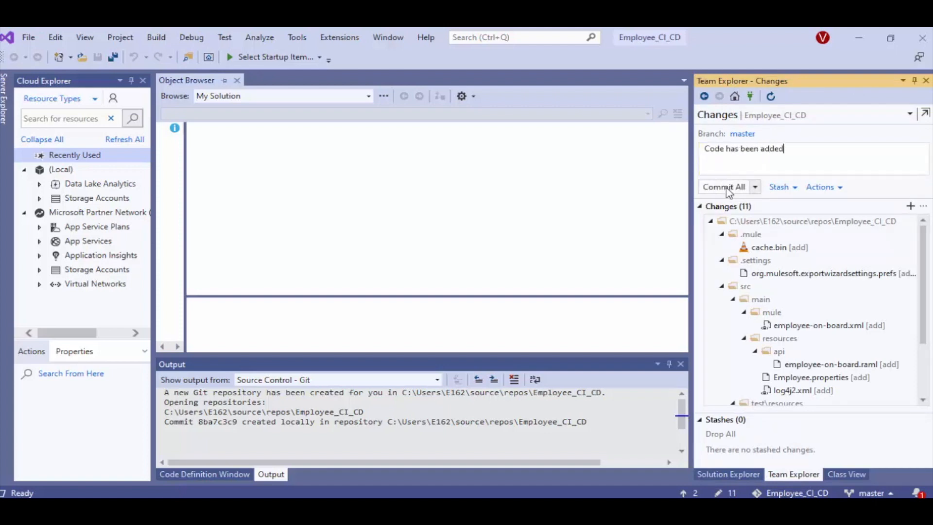
left_click(723, 187)
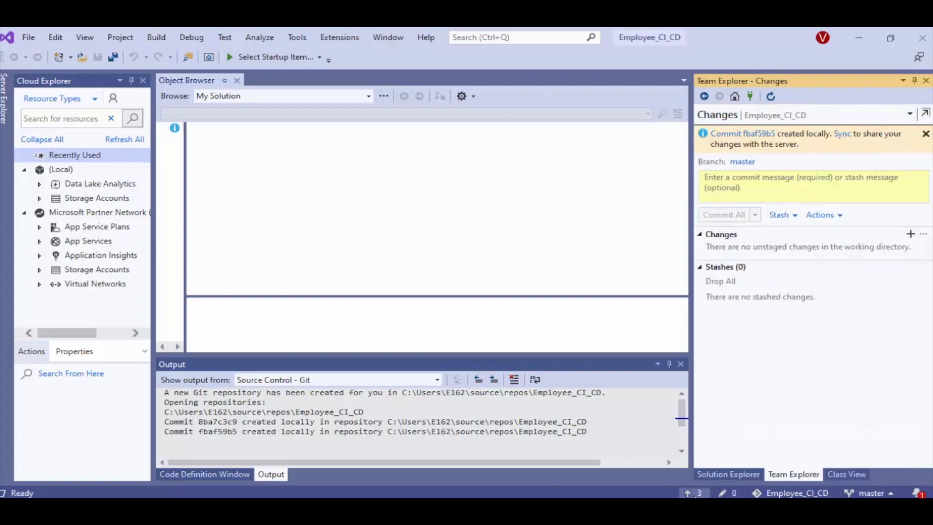
Publish the Employee_CI_CD repository to Azure DevOps, keeping the name Employee_CI_CD
left_click(843, 133)
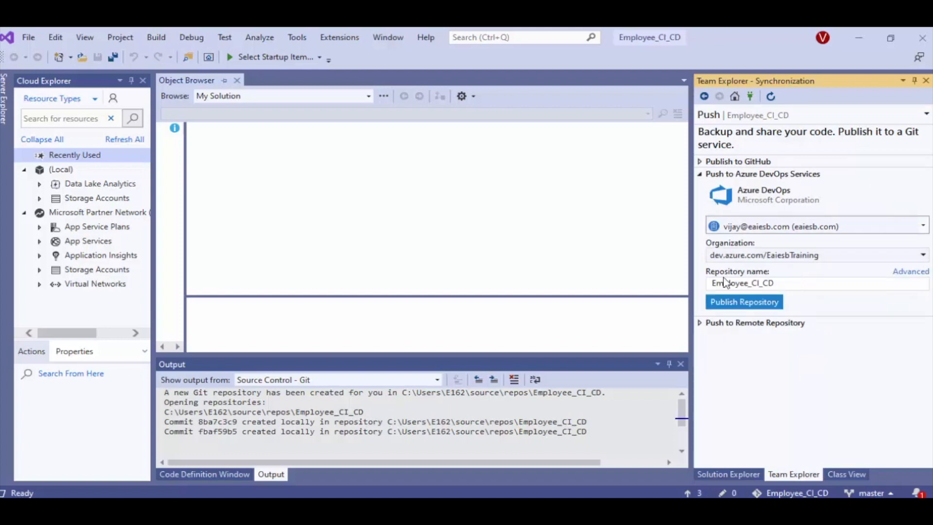
triple_click(742, 282)
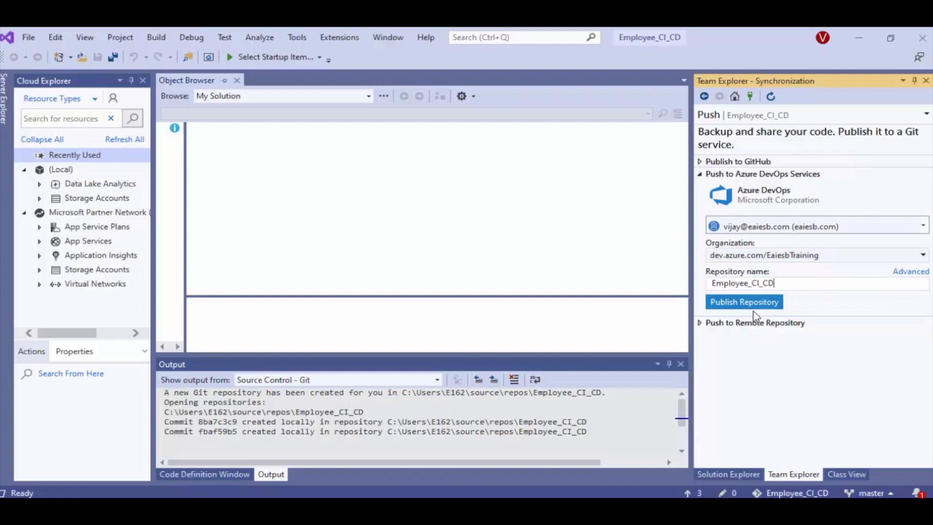
left_click(744, 301)
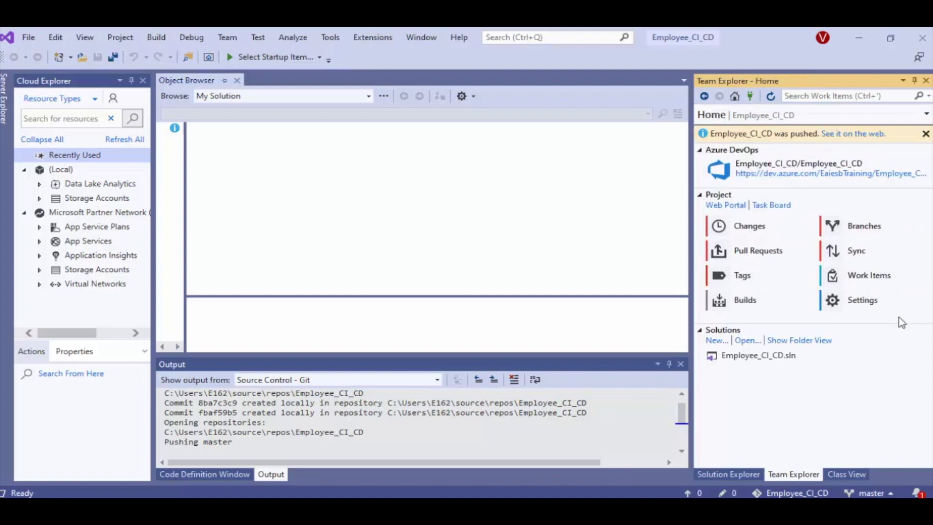
mouse_move(717, 135)
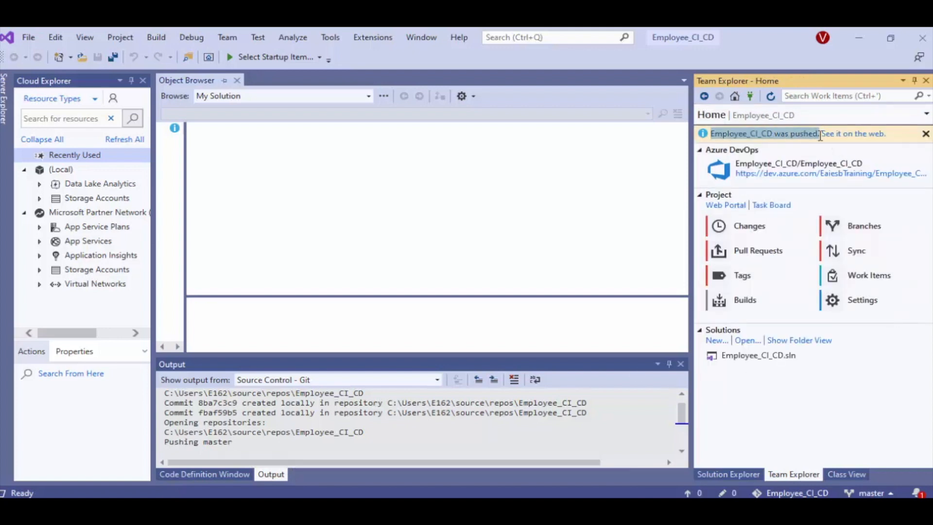
left_click(852, 133)
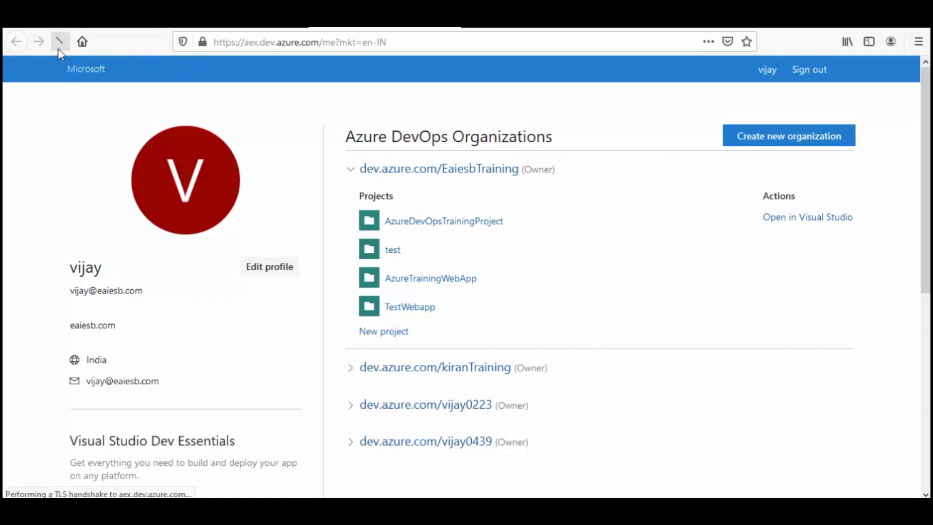
Reload the organizations page and open the newly listed Employee_CI_CD project
left_click(59, 42)
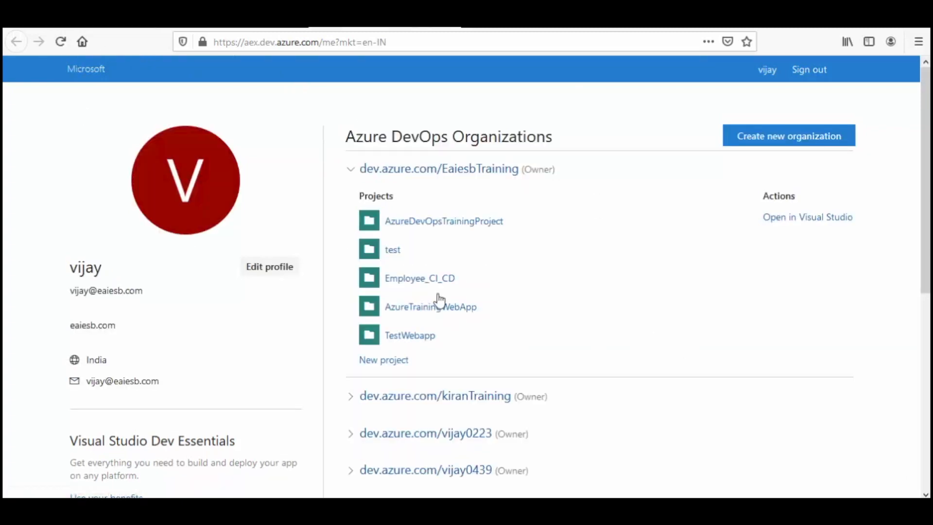
mouse_move(419, 278)
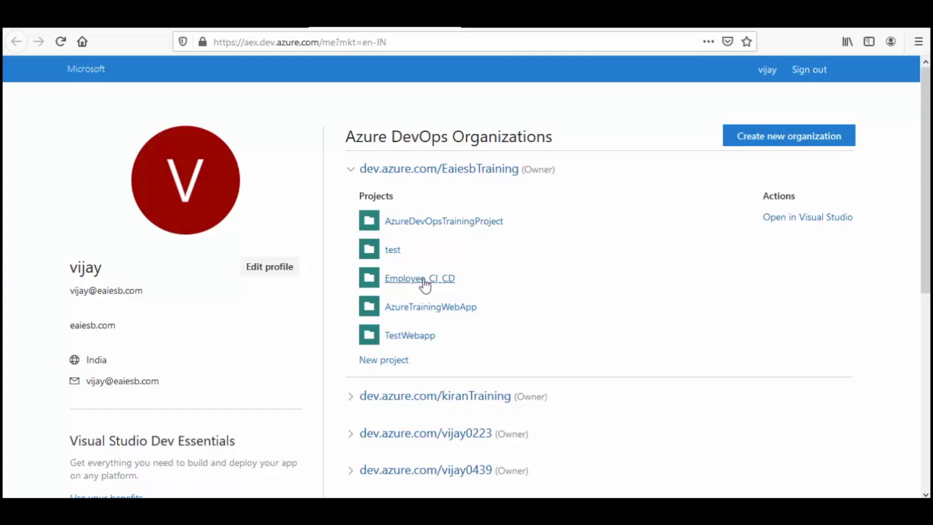
mouse_move(439, 281)
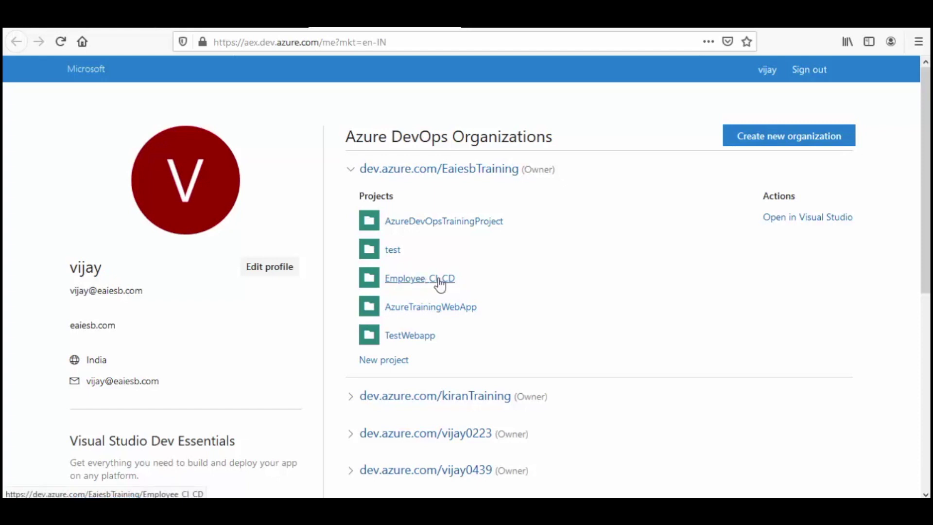
left_click(420, 277)
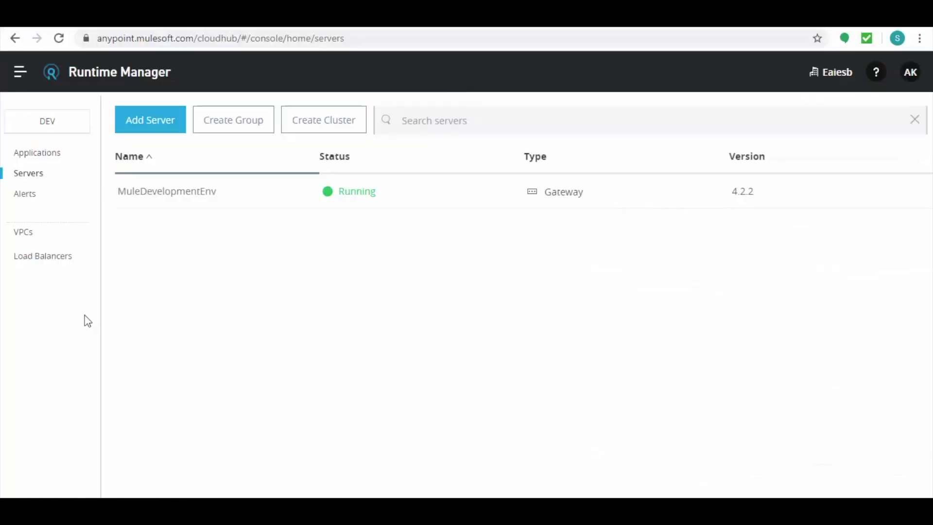
Check MuleDevelopmentEnv has no applications deployed, then return to the servers list
left_click(166, 192)
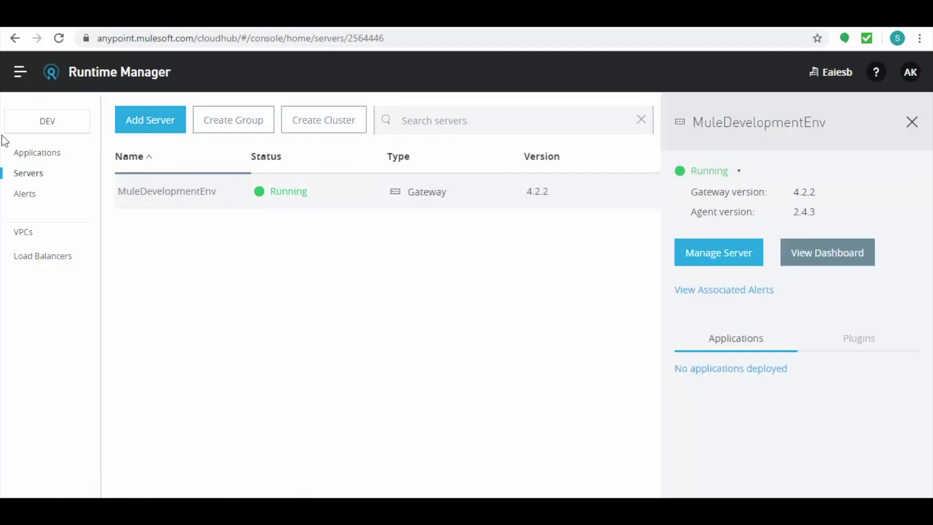
left_click(37, 153)
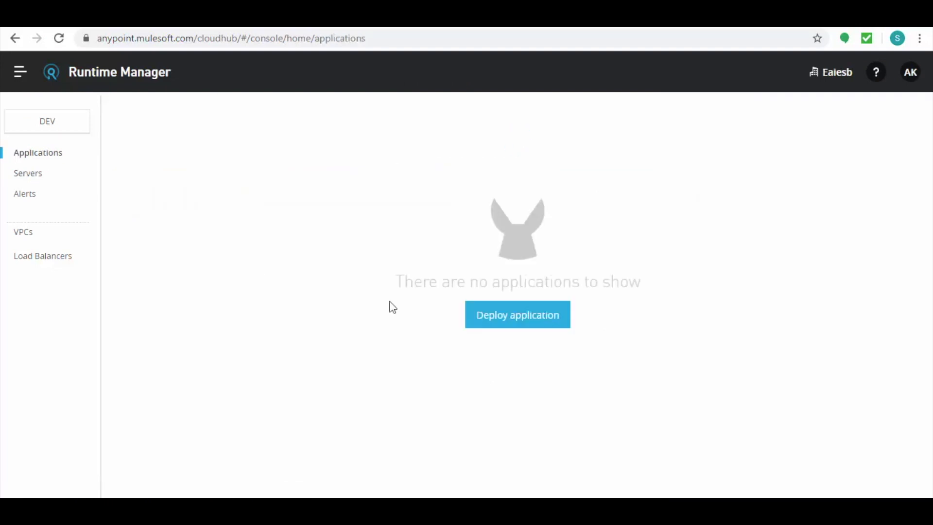
mouse_move(723, 365)
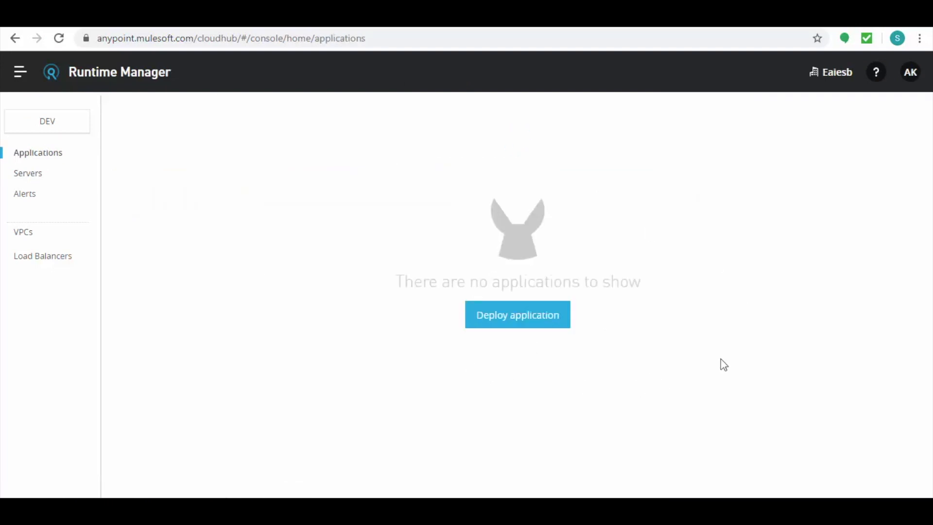
mouse_move(54, 215)
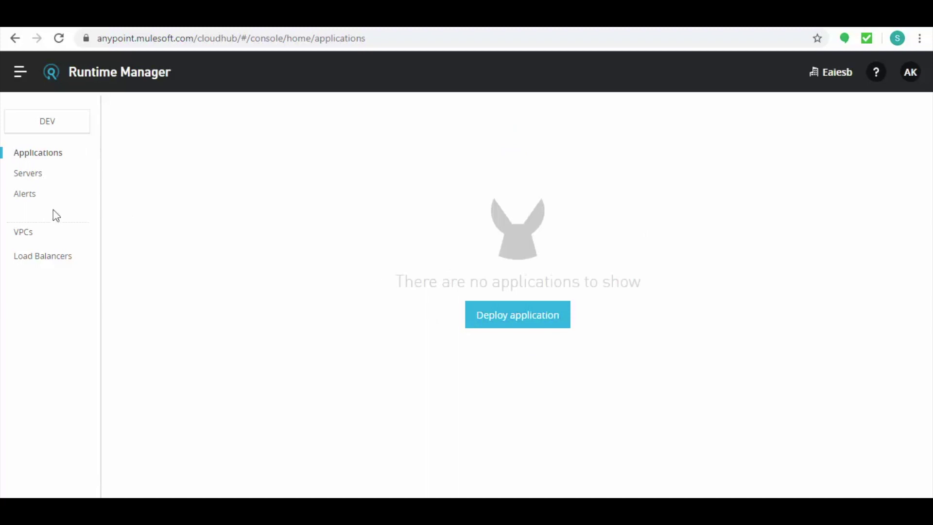
mouse_move(28, 173)
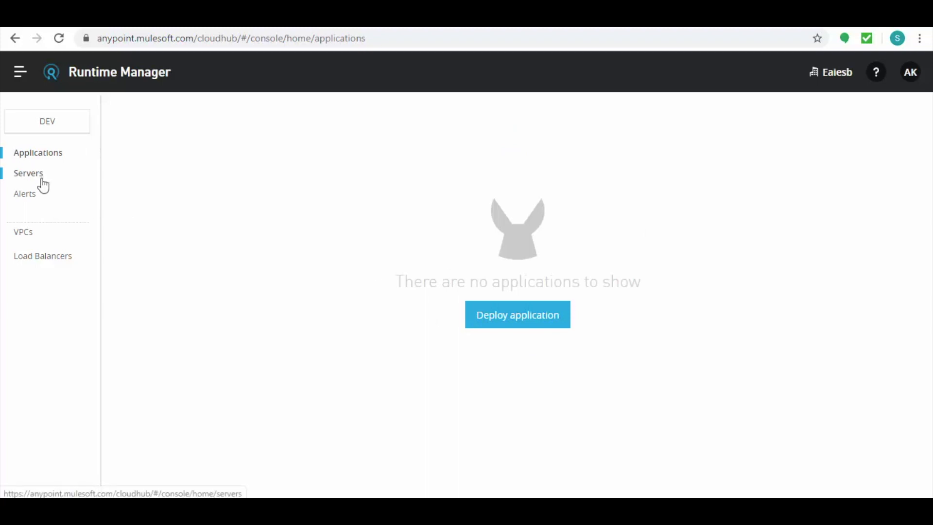
left_click(28, 173)
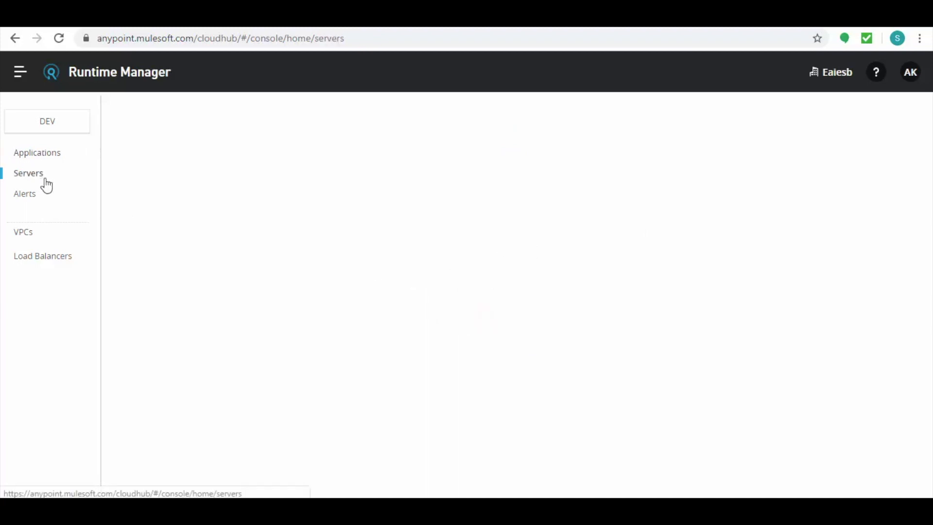
left_click(29, 173)
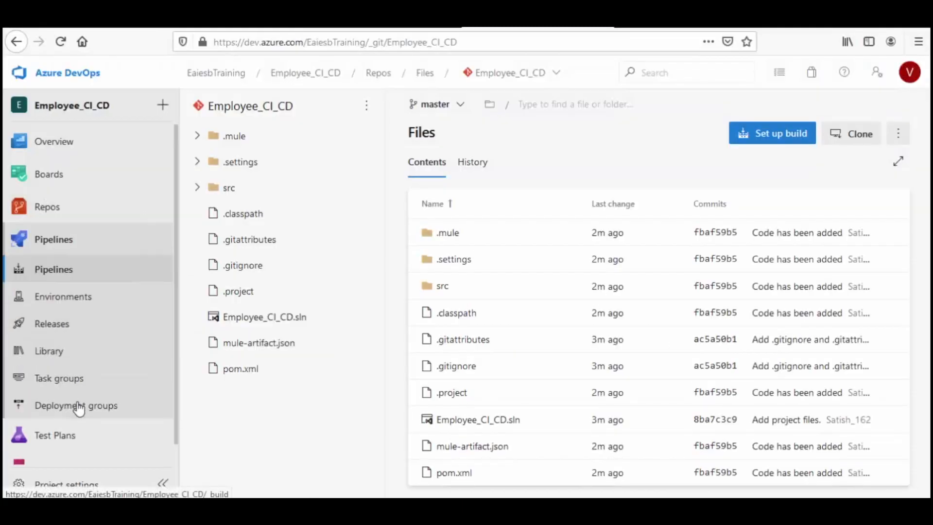
Create the project's first build pipeline from the Maven template as Employee_CI_CD-Maven-CI
left_click(52, 269)
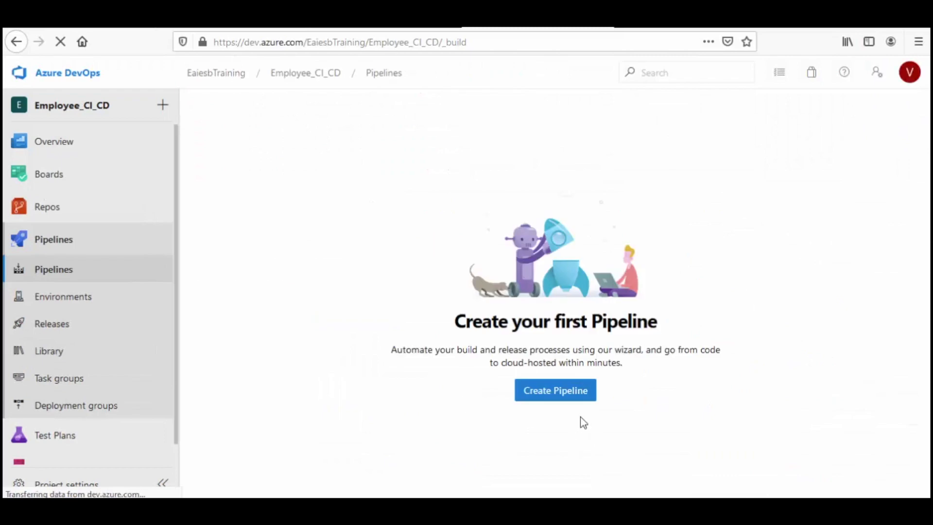
left_click(555, 391)
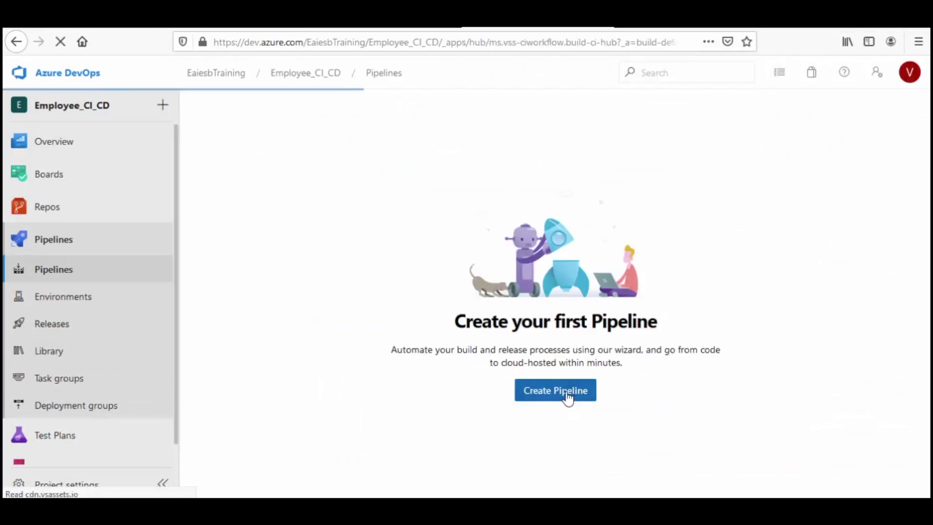
left_click(554, 391)
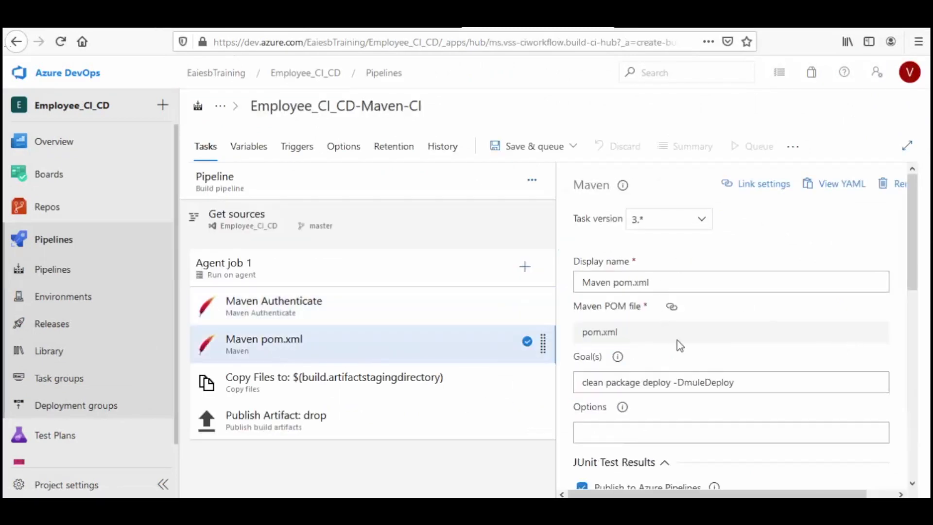
Review the copy files, Publish Artifact: drop and Agent job 1 settings before saving
left_click(333, 377)
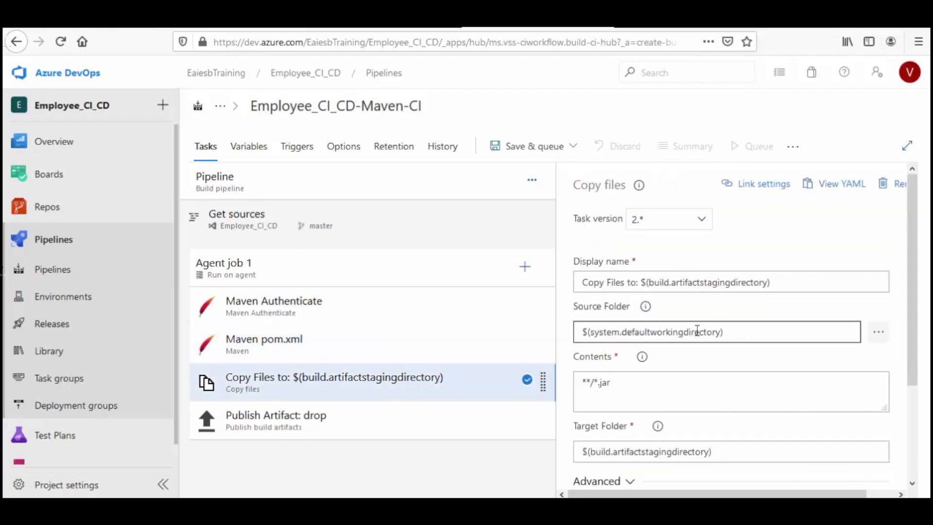
left_click(275, 420)
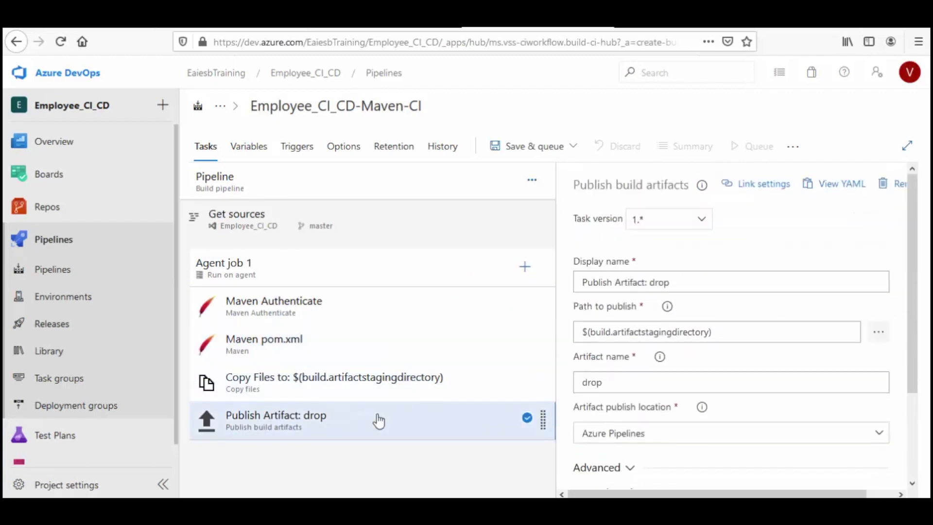
mouse_move(705, 351)
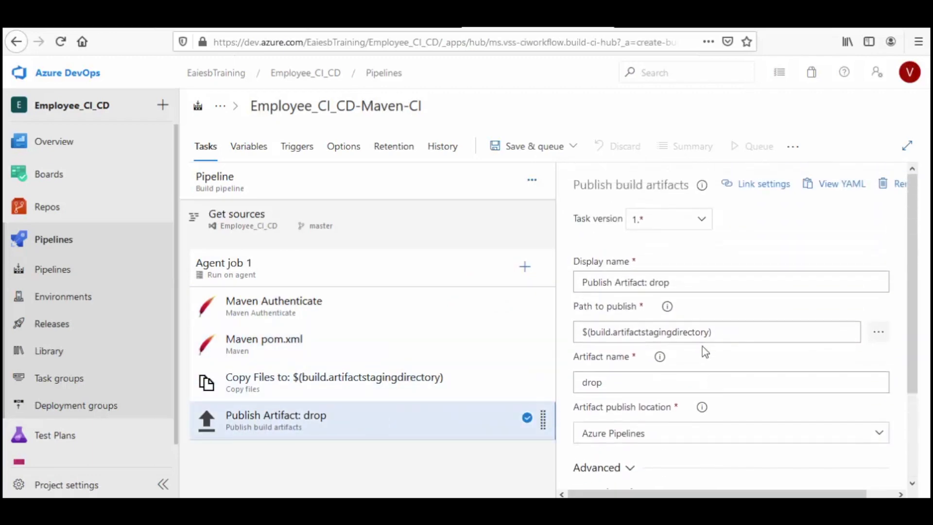
left_click(223, 263)
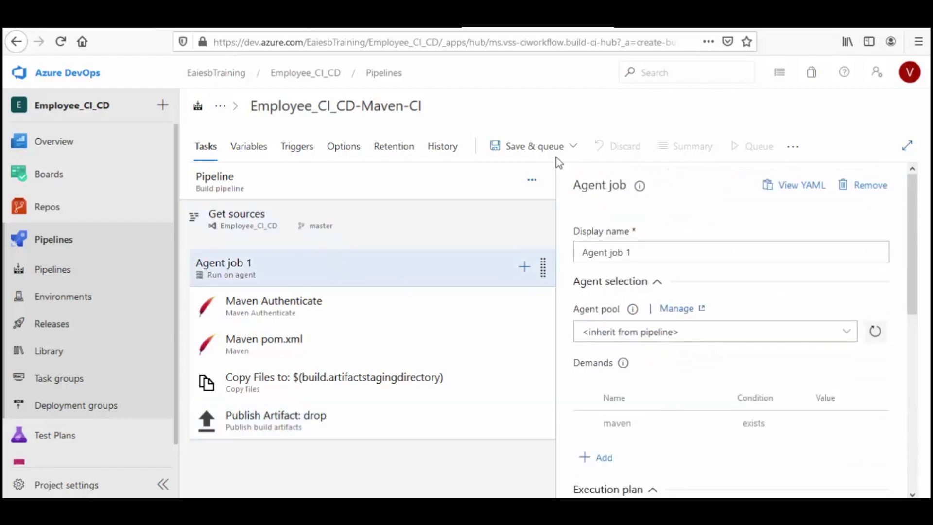
left_click(572, 145)
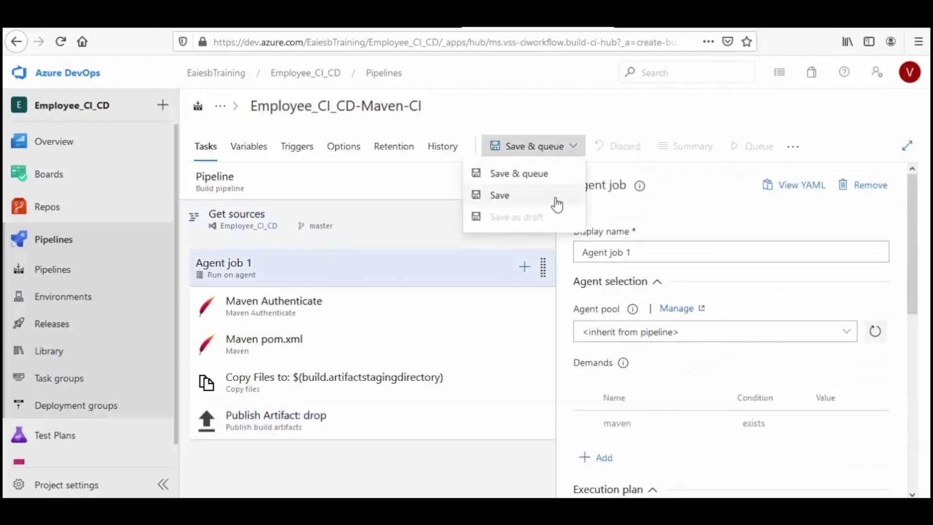
Save the pipeline with comment Employee_app_run and run it on the master branch
left_click(518, 173)
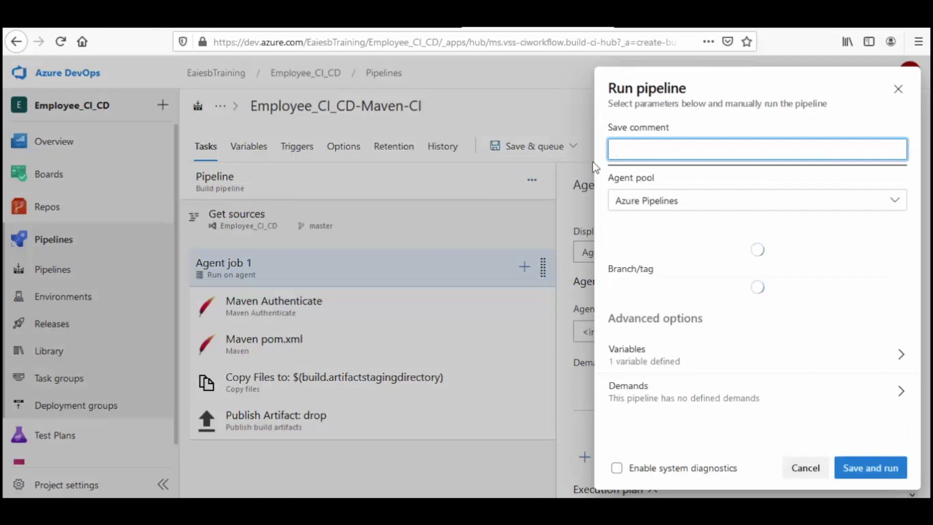
type("Employee_app_run")
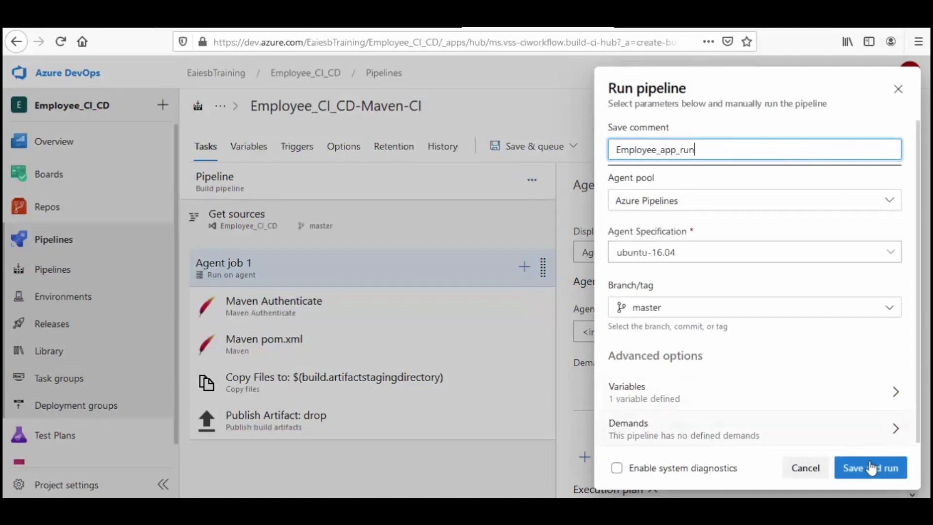
left_click(871, 467)
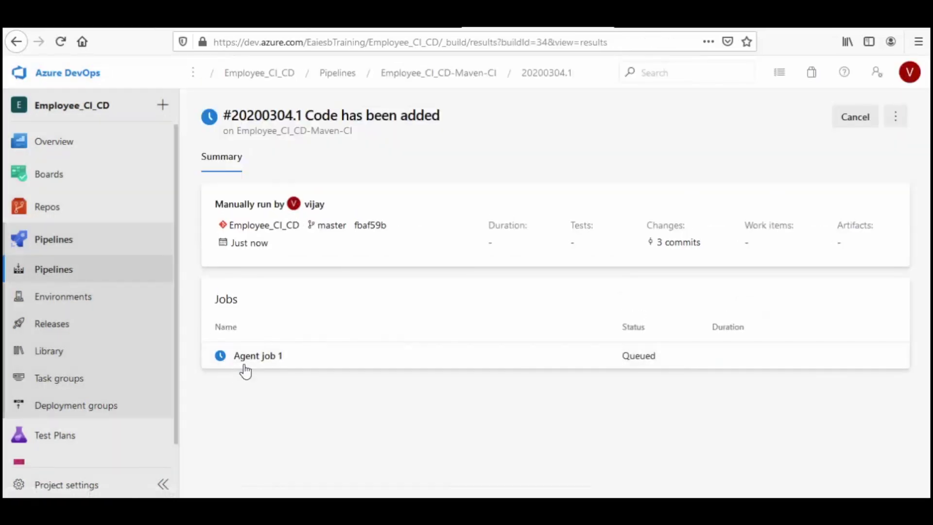
Follow Agent job 1's live logs through Maven Authenticate into the Maven pom.xml build step
left_click(258, 356)
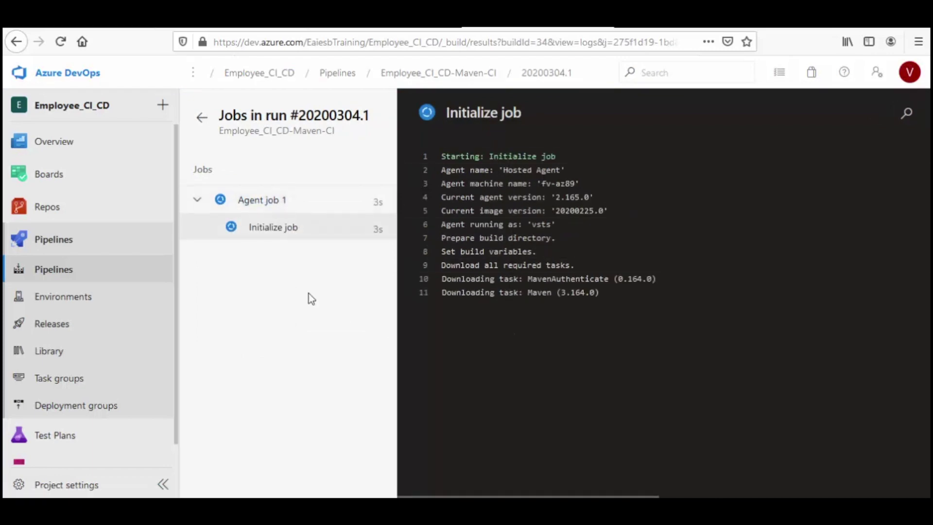
left_click(290, 282)
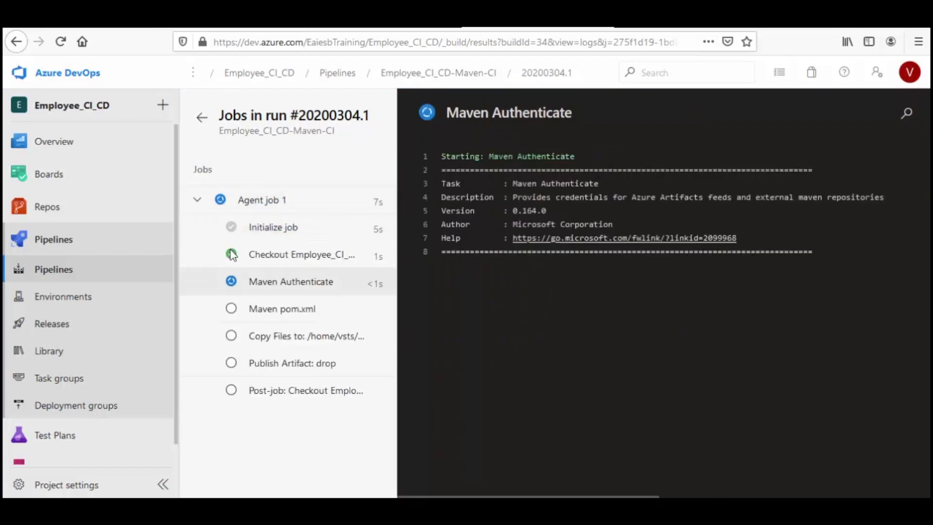
left_click(281, 308)
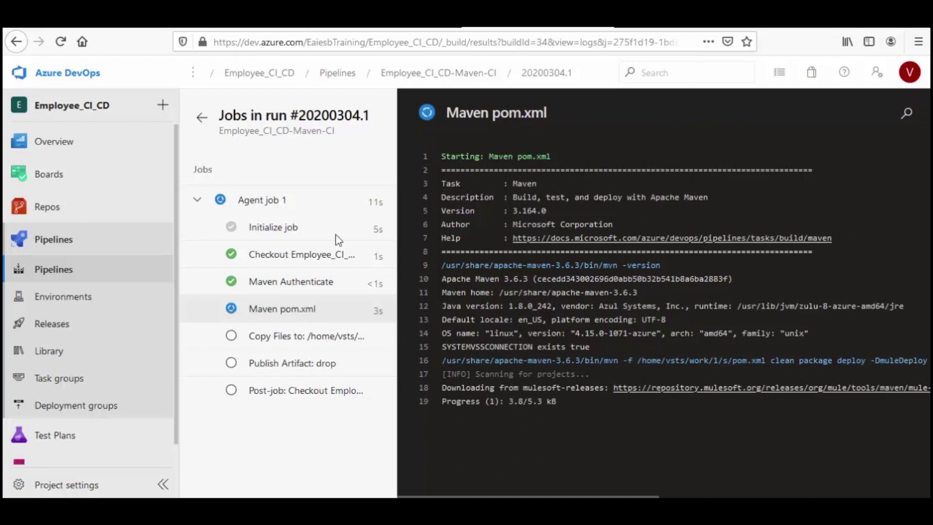
scroll("down", 3)
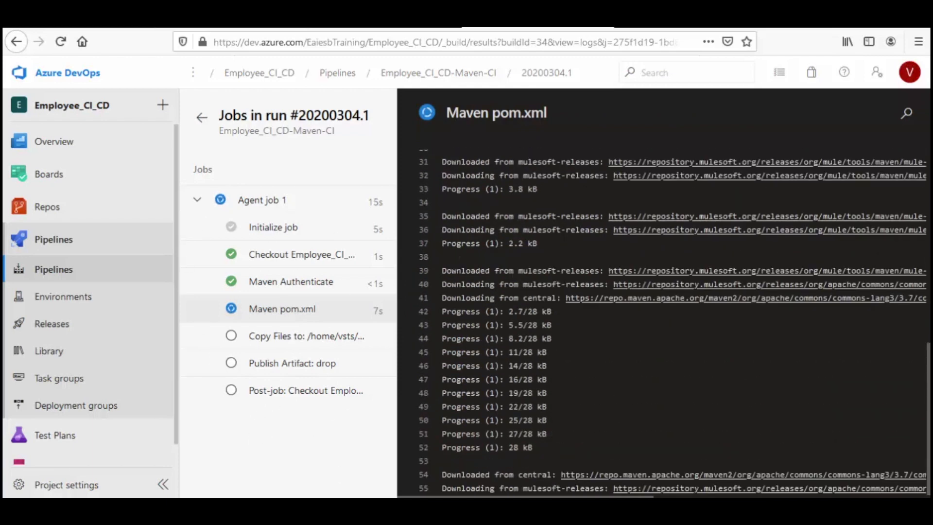
left_click(261, 206)
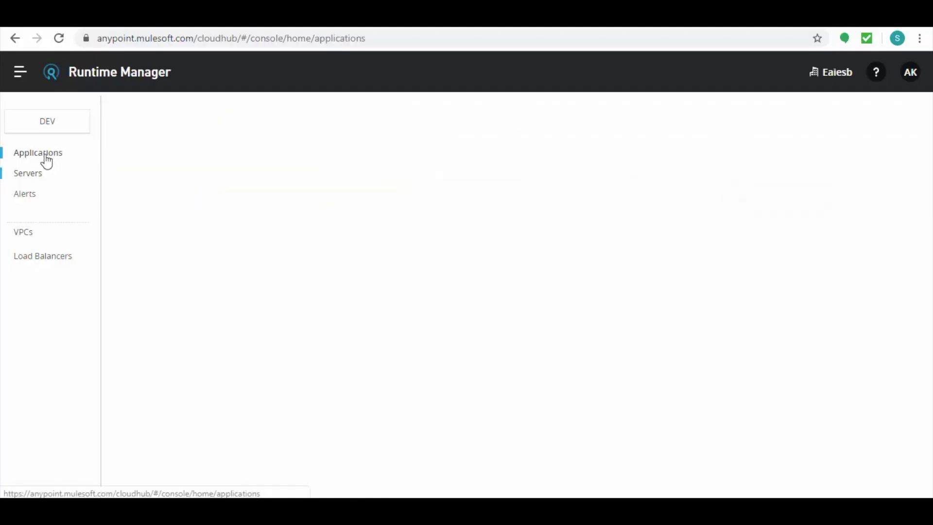
Confirm employeeonboardv1 is started and running on MuleDevelopmentEnv, then return to servers
left_click(38, 153)
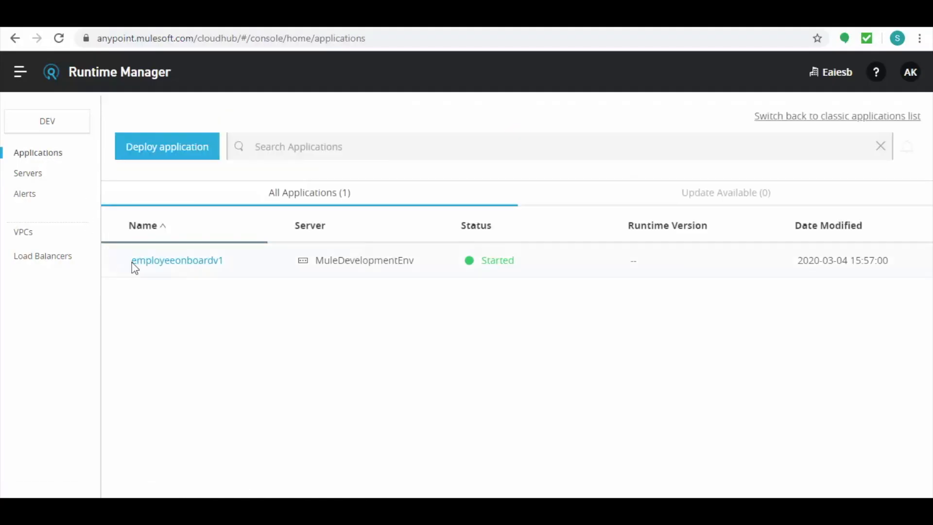
left_click(177, 260)
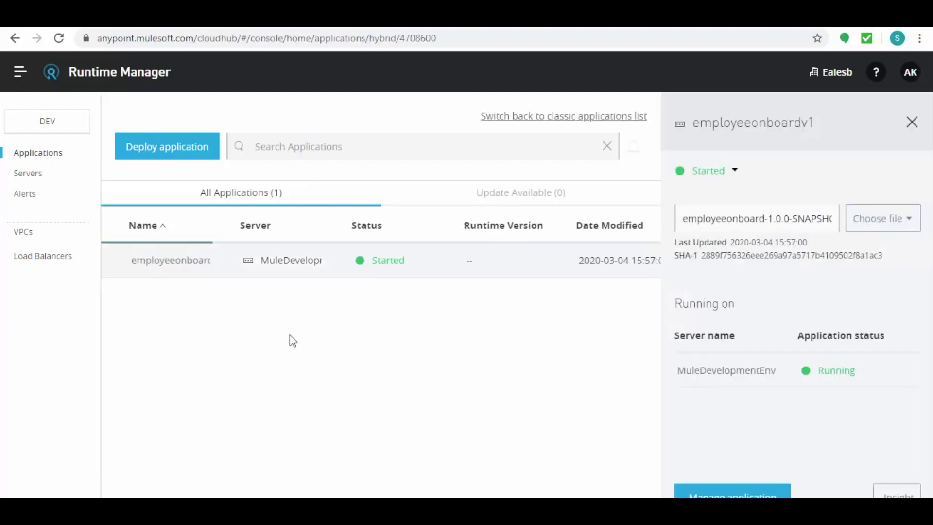
left_click(28, 173)
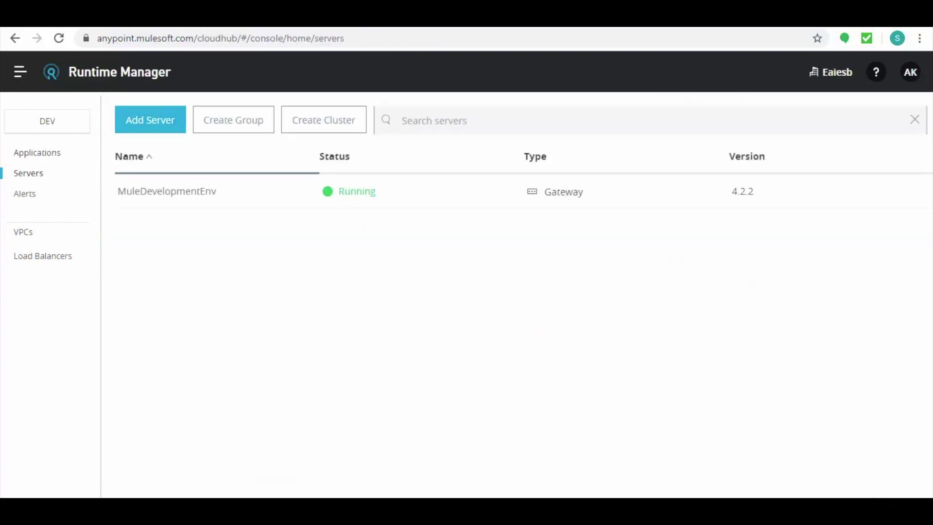